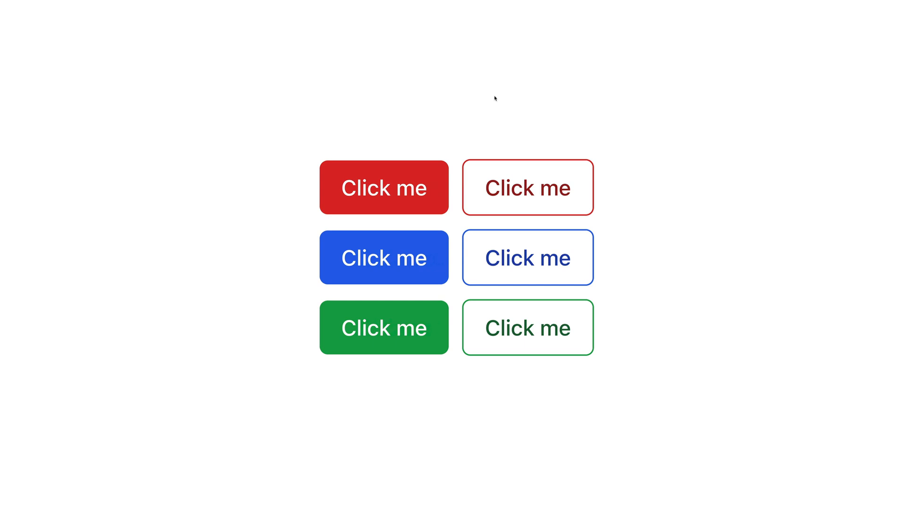
mouse_move(508, 105)
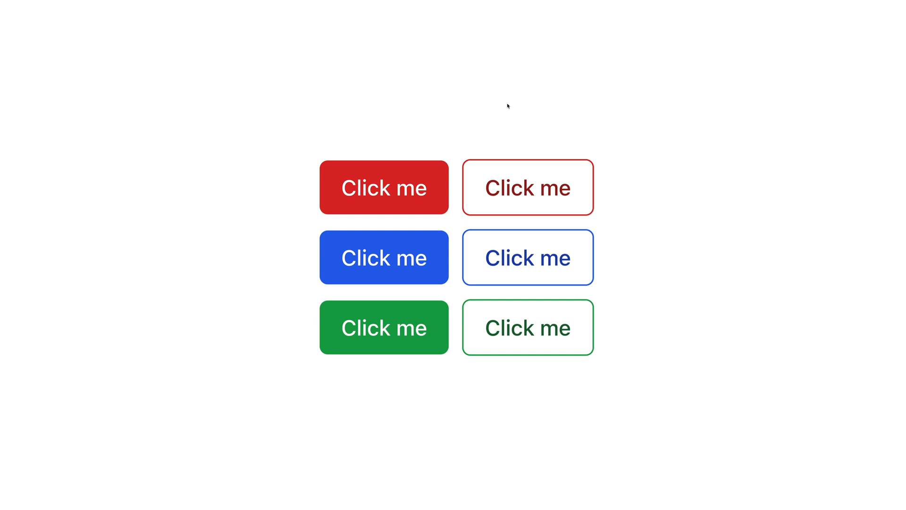
mouse_move(381, 134)
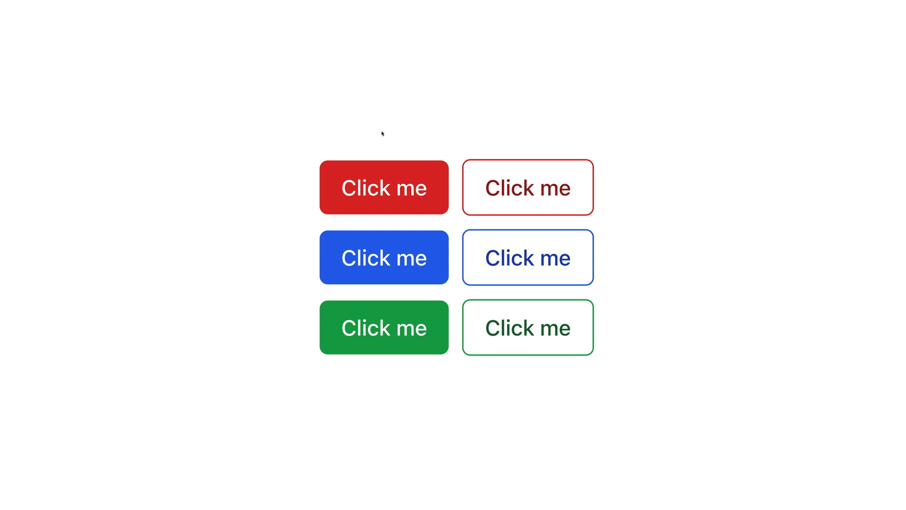
mouse_move(202, 88)
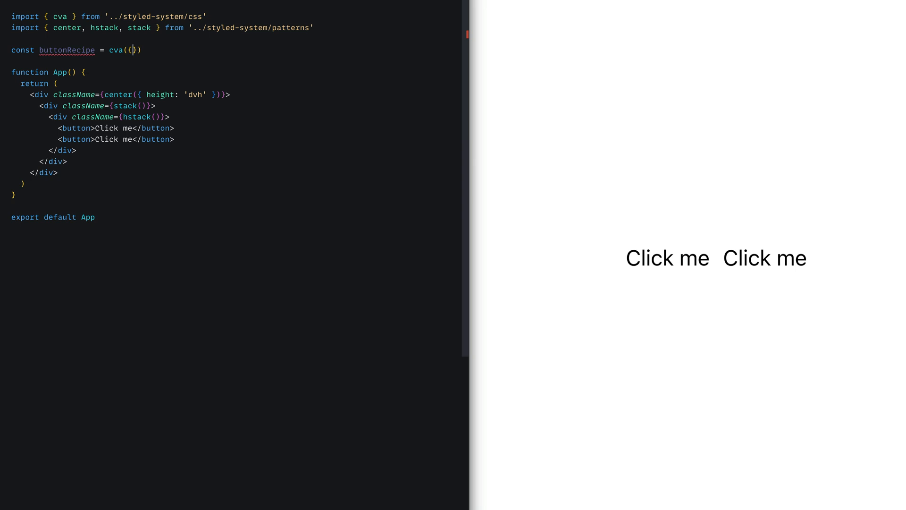
Add buttonRecipe base styles: display flex, alignItems center, fontWeight medium, textAlign center, paddingX 4, paddingY 2, borderRadius md.
type("base: {},")
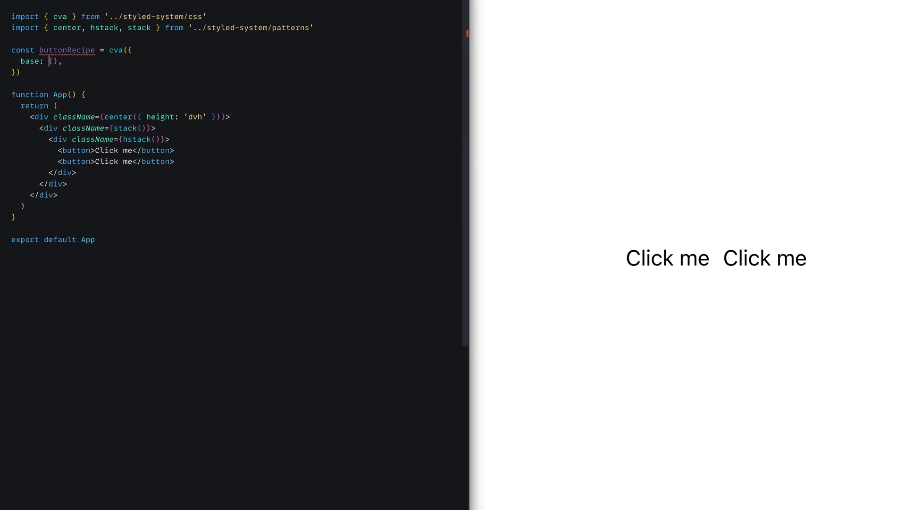
type("display:\"fl")
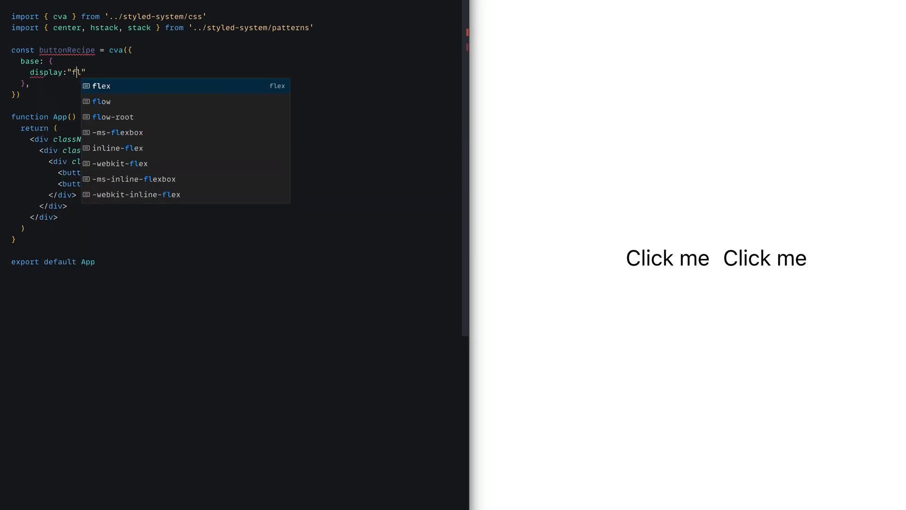
type("alignItems: 'center',")
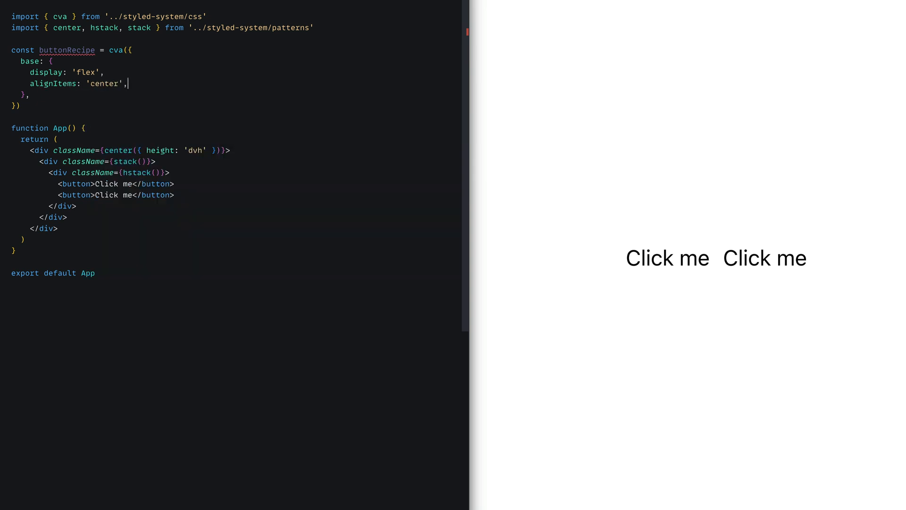
type("fontWeight:\"medium',")
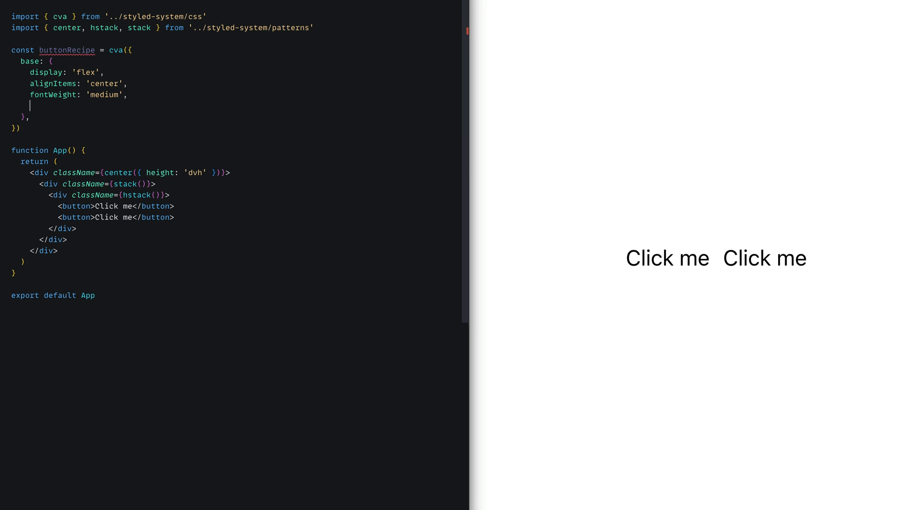
type("textAlign:\"center\"")
type("padding")
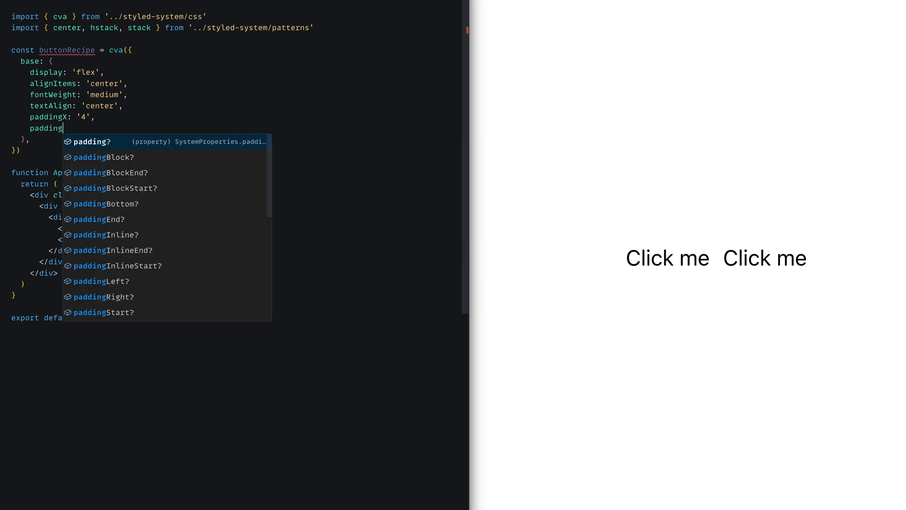
type("Y: '2',")
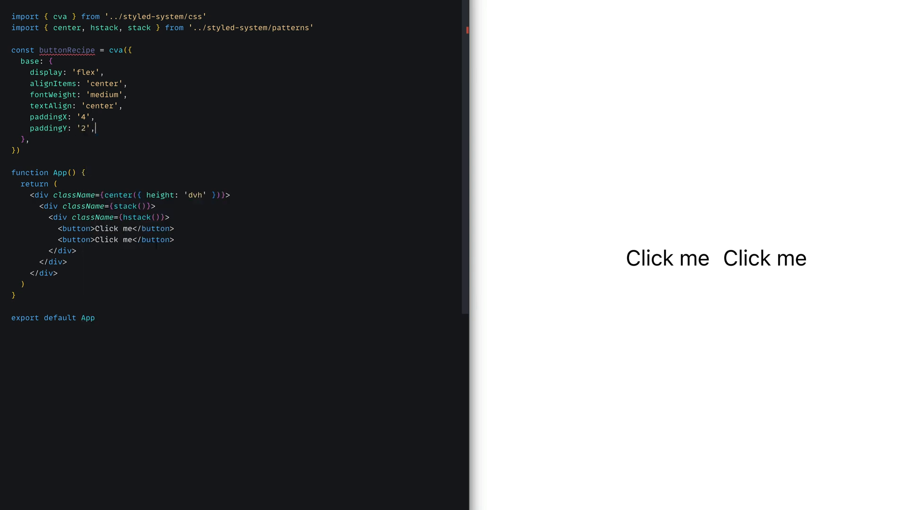
type("borderta")
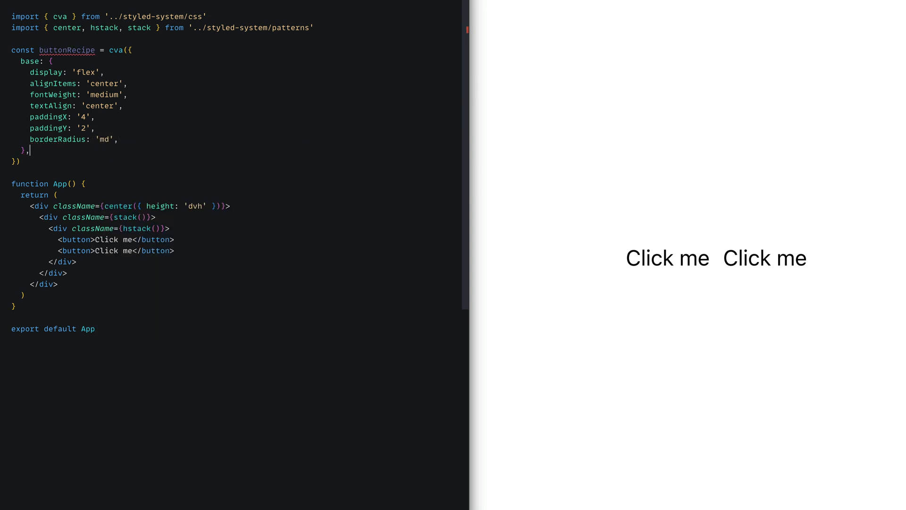
Add a kind variant whose solid option has blue.600 background and white text.
type("variants: {},")
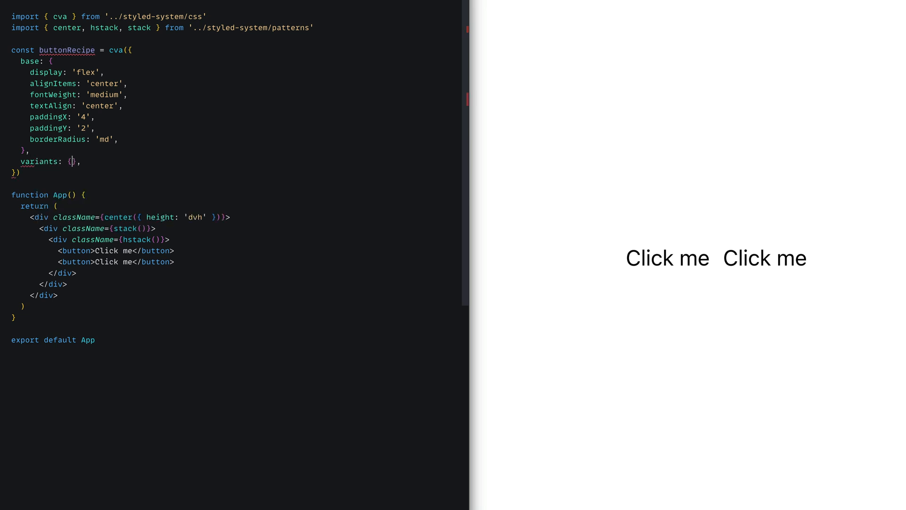
type("kind:{")
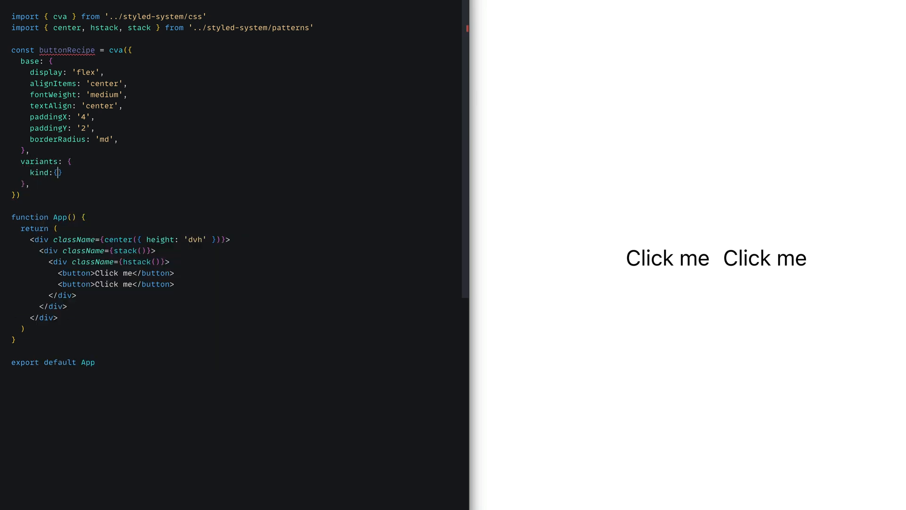
type("solid: {")
type("outline: {},")
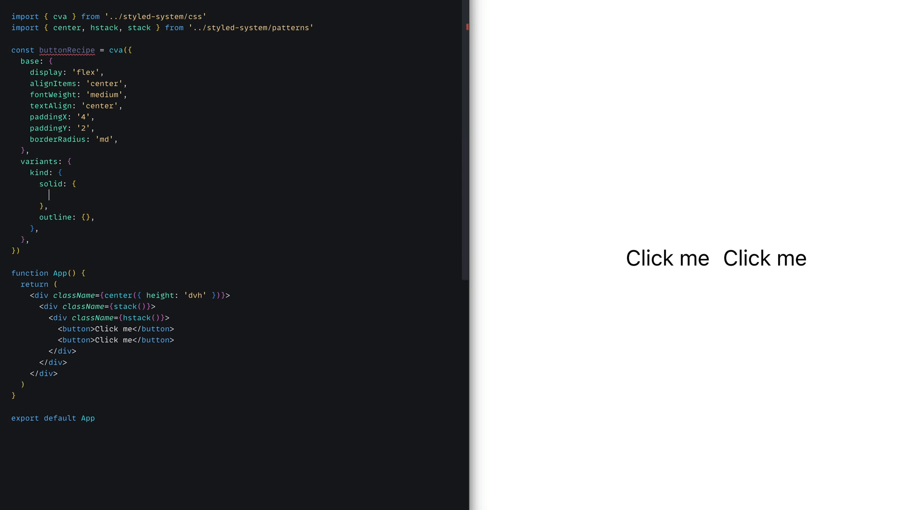
type("background:\"blue")
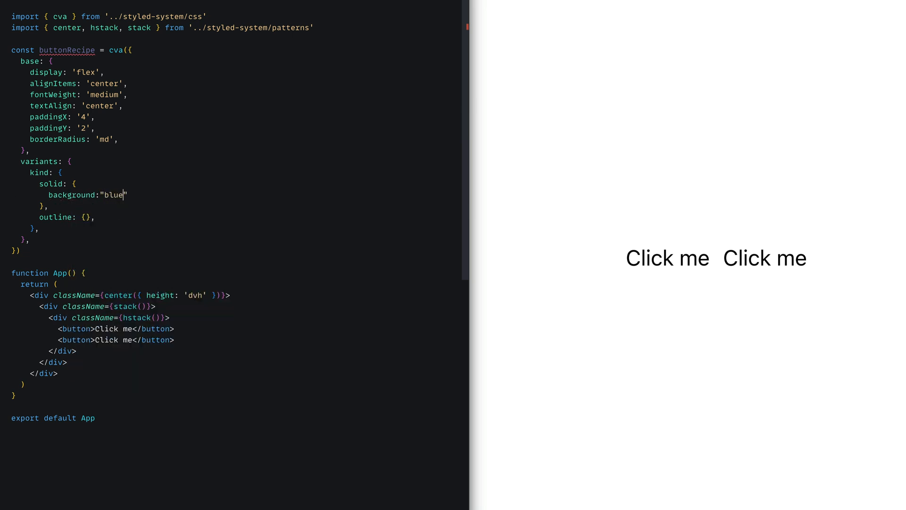
type("color: 'white',")
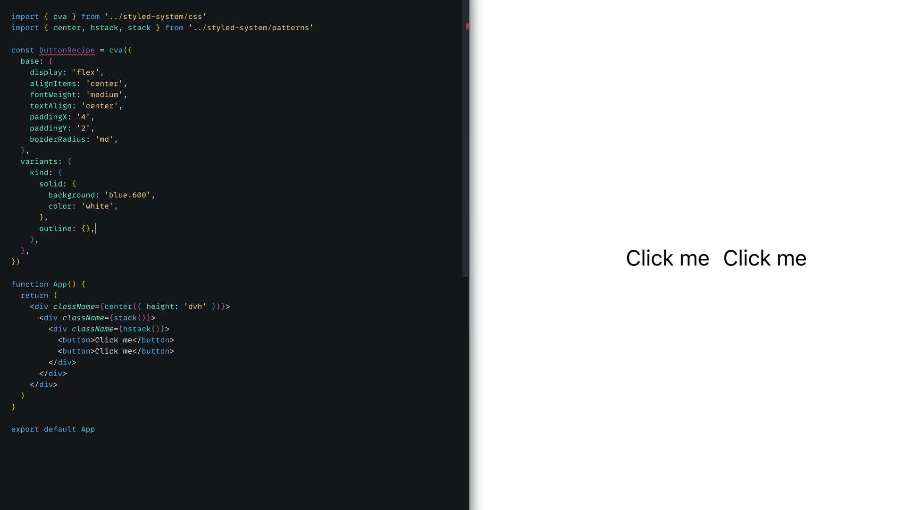
Add the outline kind with 1px border, blue.800 text and blue.600 border colour.
type("b")
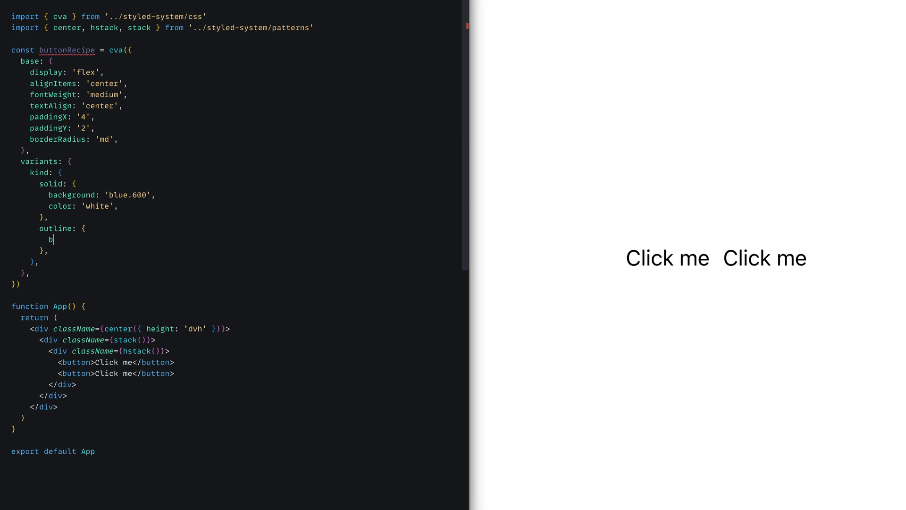
type("orderWidth:\"1\"")
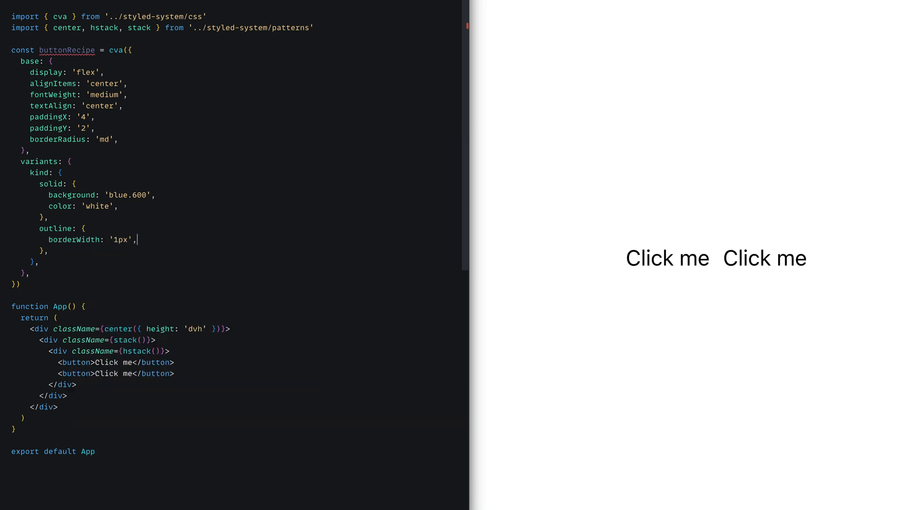
type("color:\"bl")
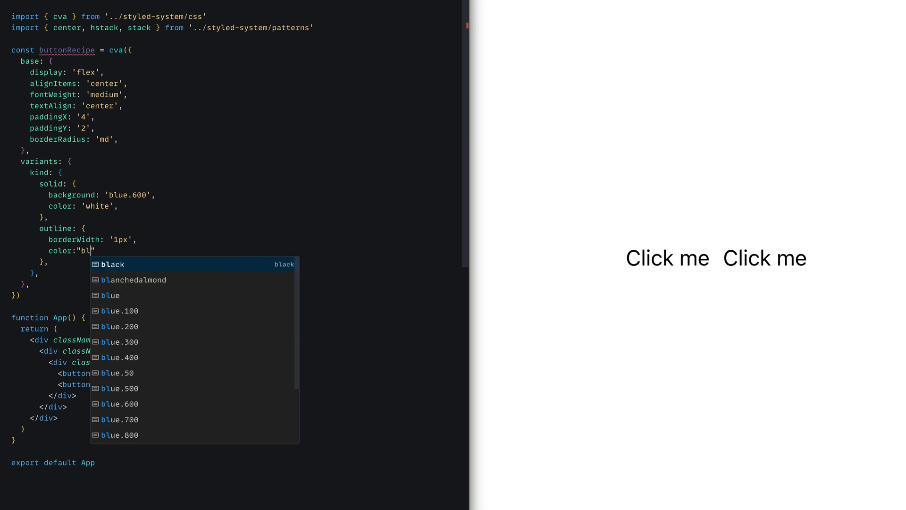
left_click(120, 435)
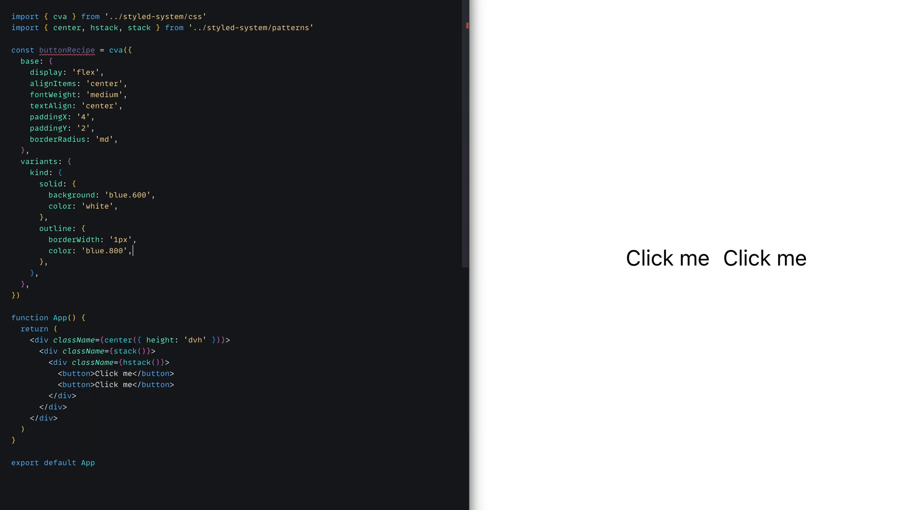
type("borderCol")
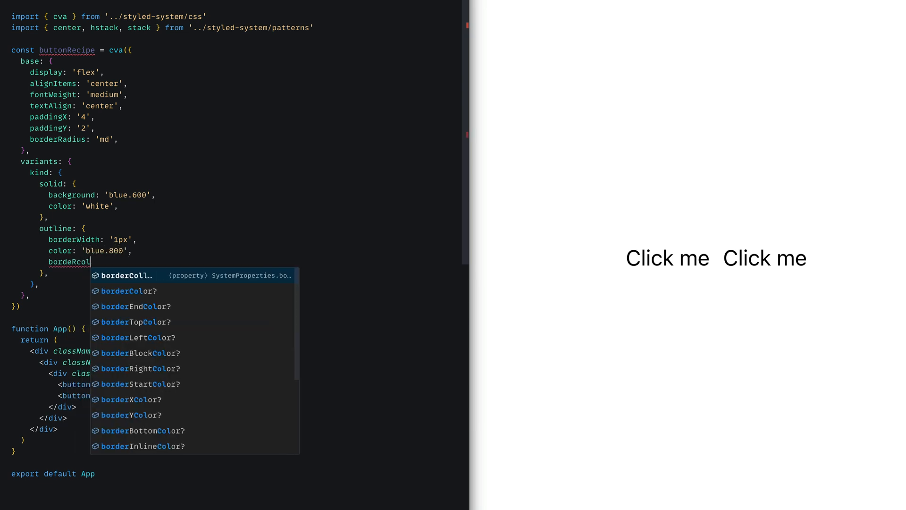
type("Color:\"blue.600',")
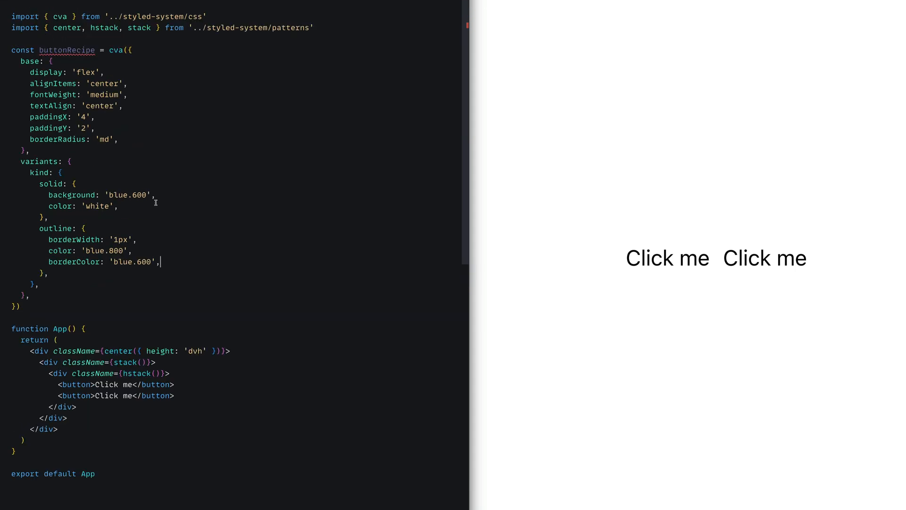
mouse_move(82, 176)
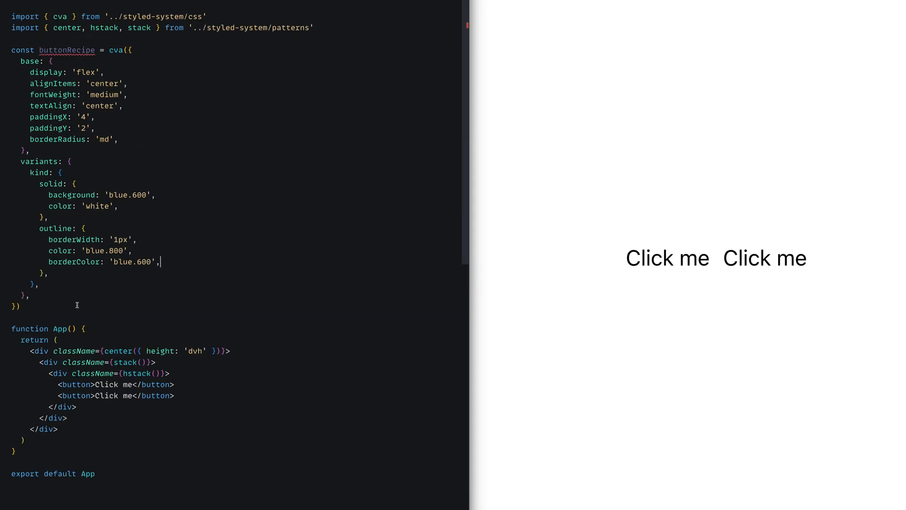
mouse_move(68, 322)
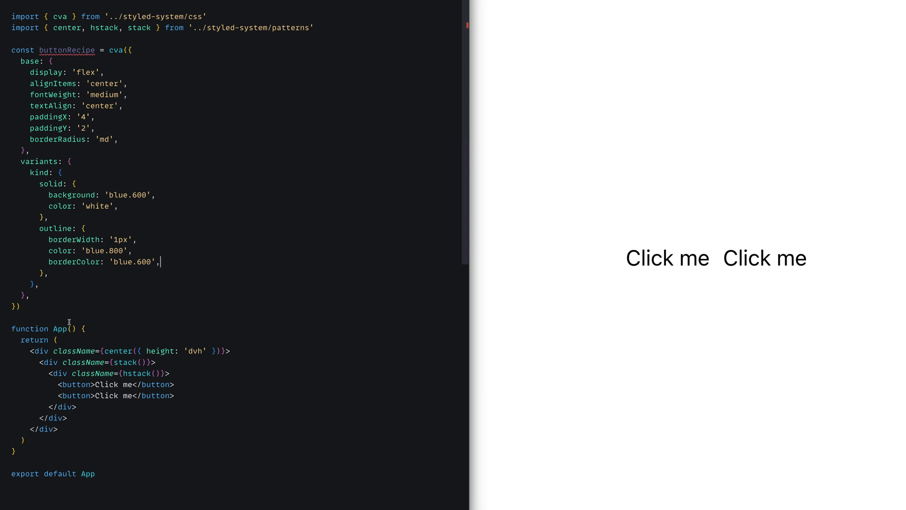
Set the first button's className to buttonRecipe kind solid and the second's to kind outline.
scroll("down", 3)
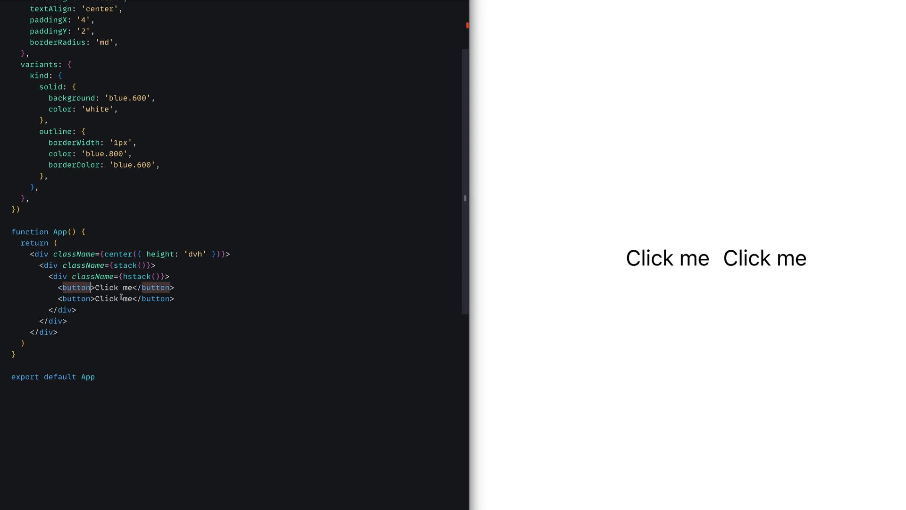
type("className")
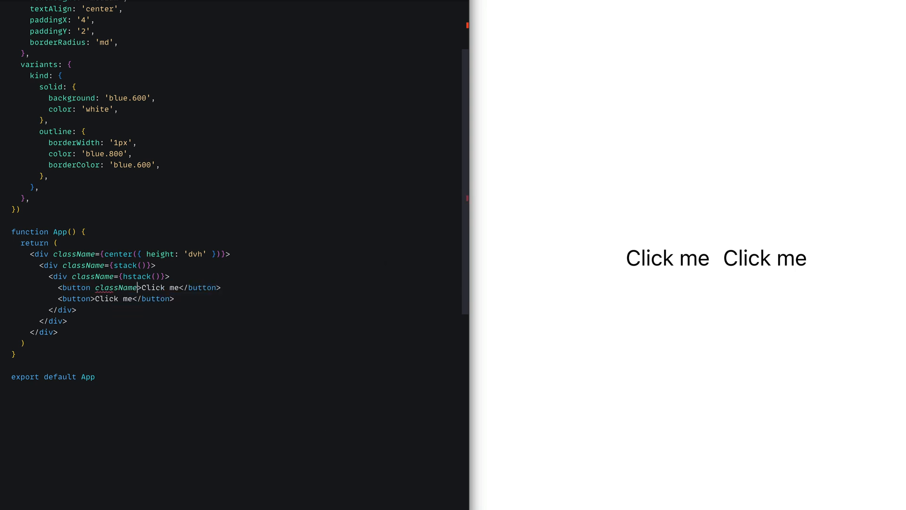
type("buttonRecipe({ kind: 'solid' })}")
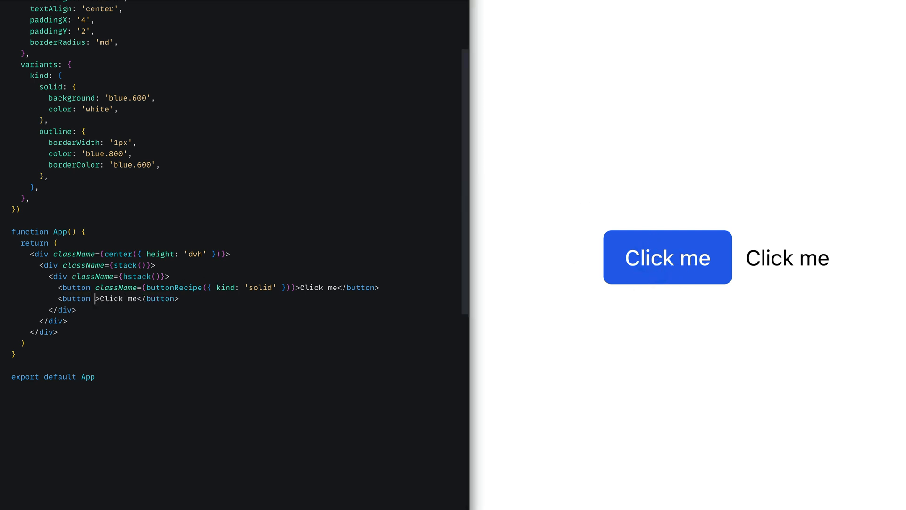
type("className={b")
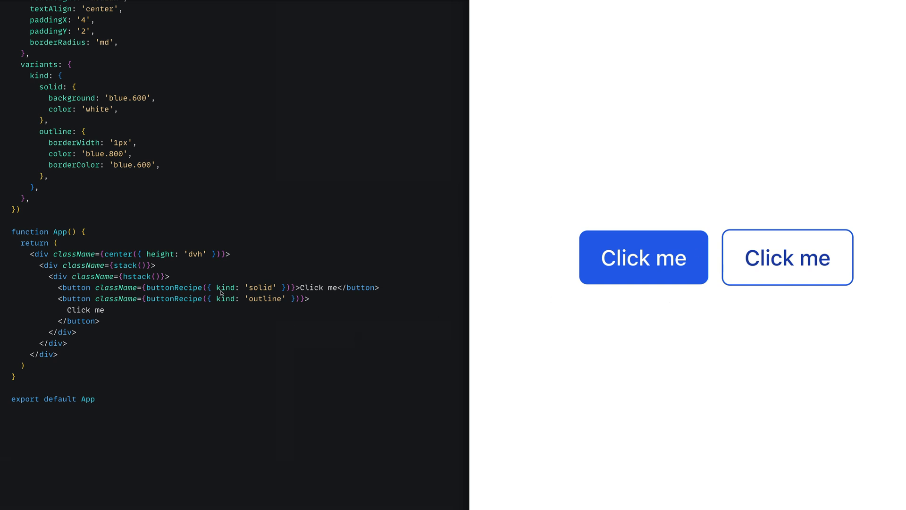
mouse_move(215, 217)
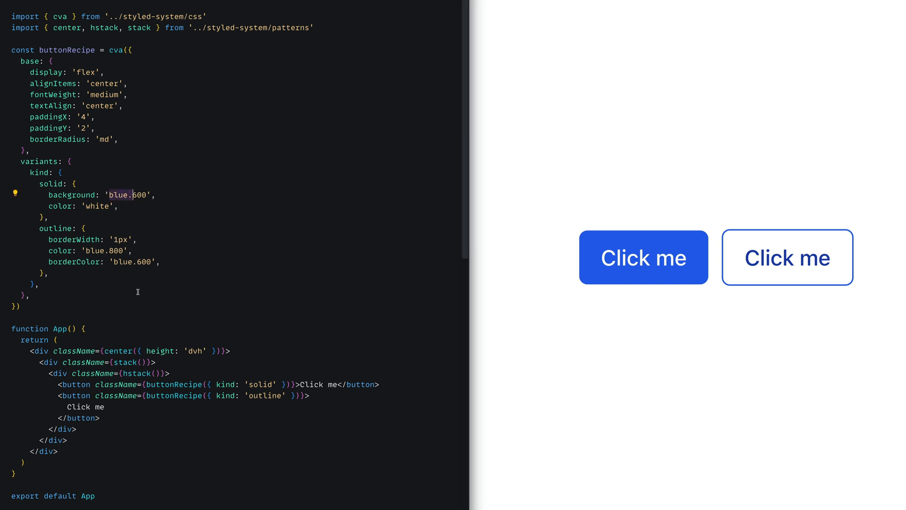
mouse_move(93, 295)
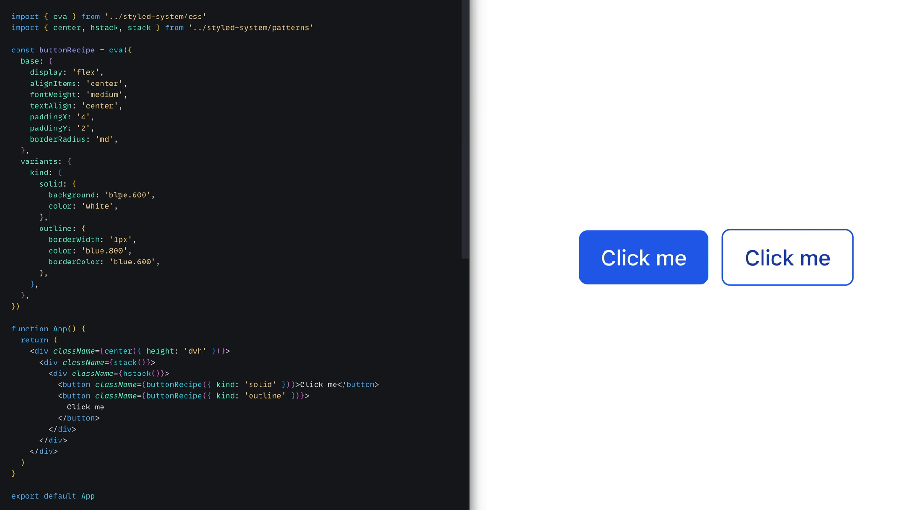
Select 'blue' in the solid background value to replace it with colorPalette.
double_click(116, 195)
type("colorPalett")
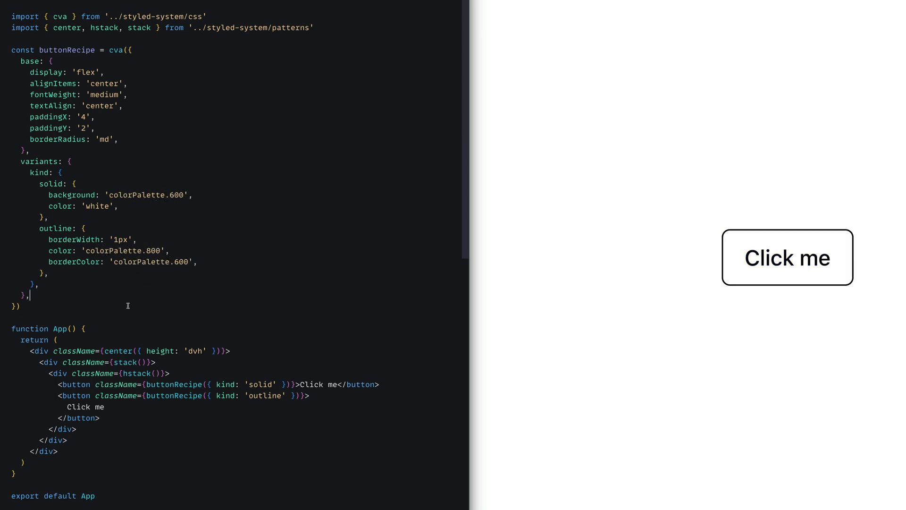
mouse_move(603, 221)
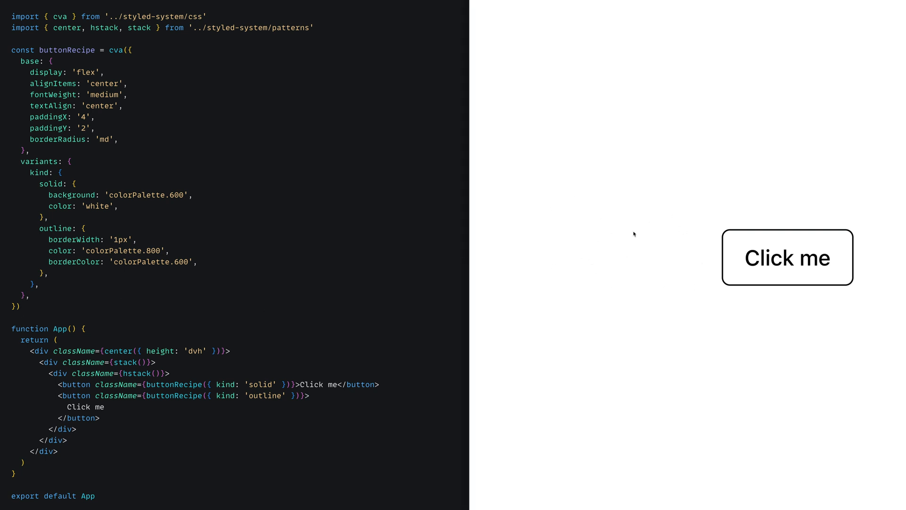
mouse_move(95, 317)
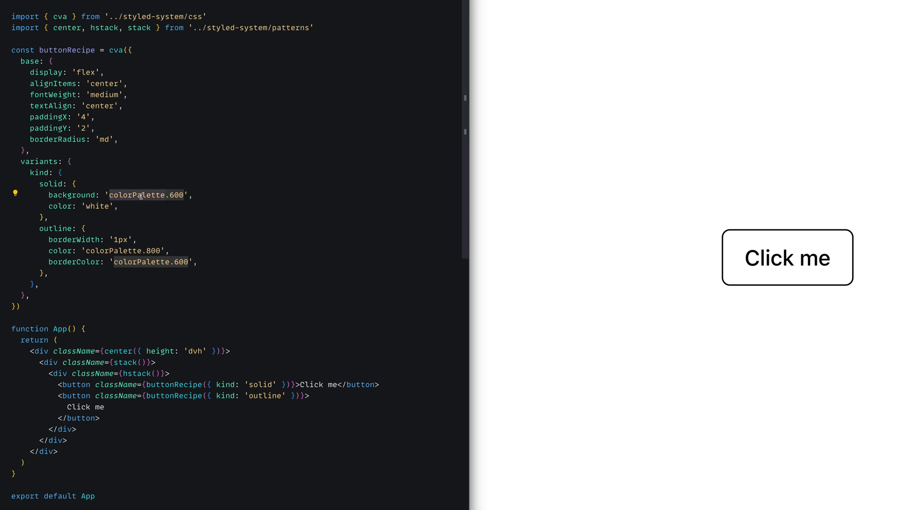
mouse_move(124, 140)
type("colorPalette: '")
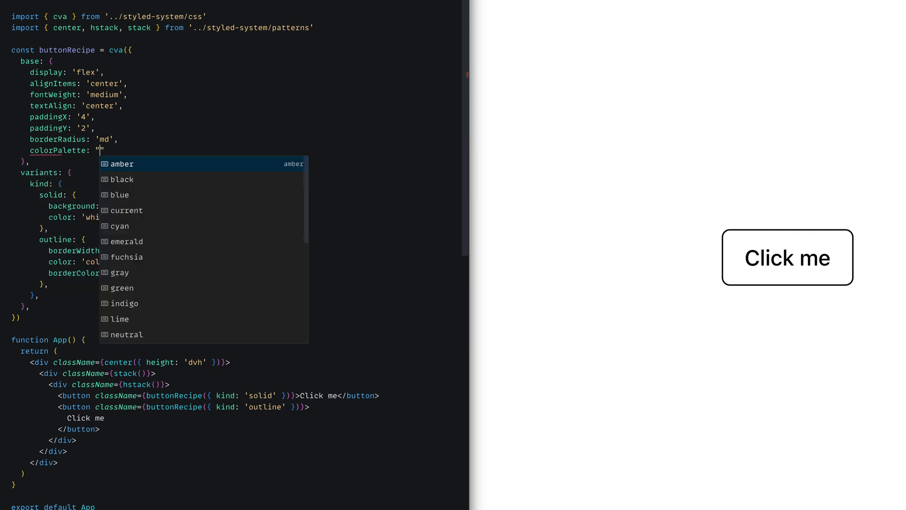
Set colorPalette: 'blue' in the recipe's base object.
type("blue',")
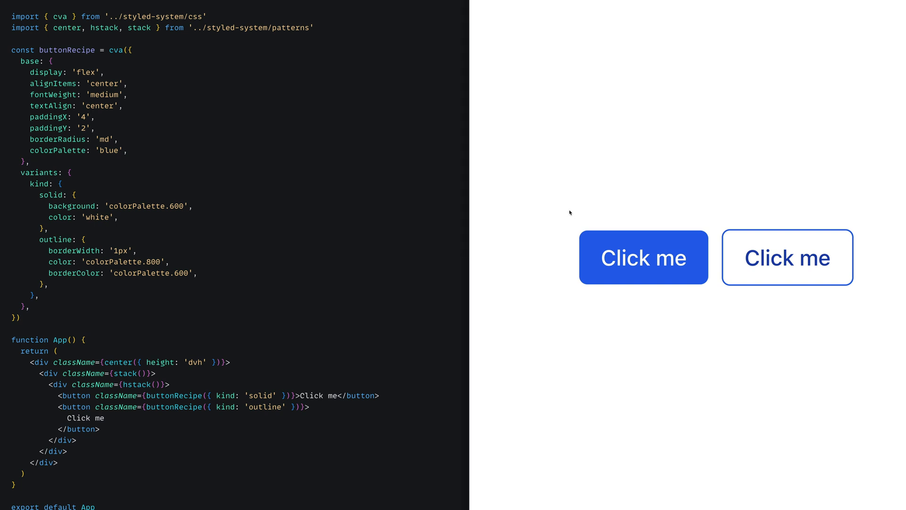
mouse_move(40, 209)
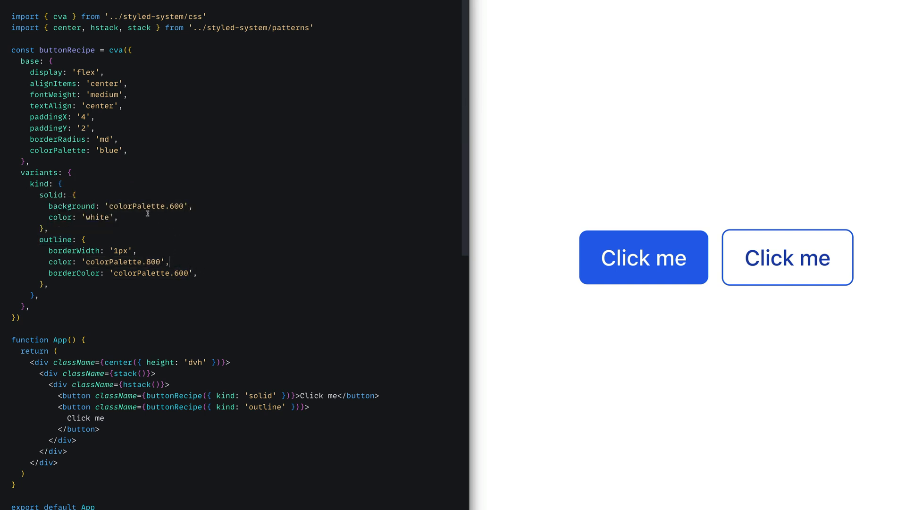
Remove base colorPalette and change hstack() to hstack({ colorPalette: 'red' }).
type("red")
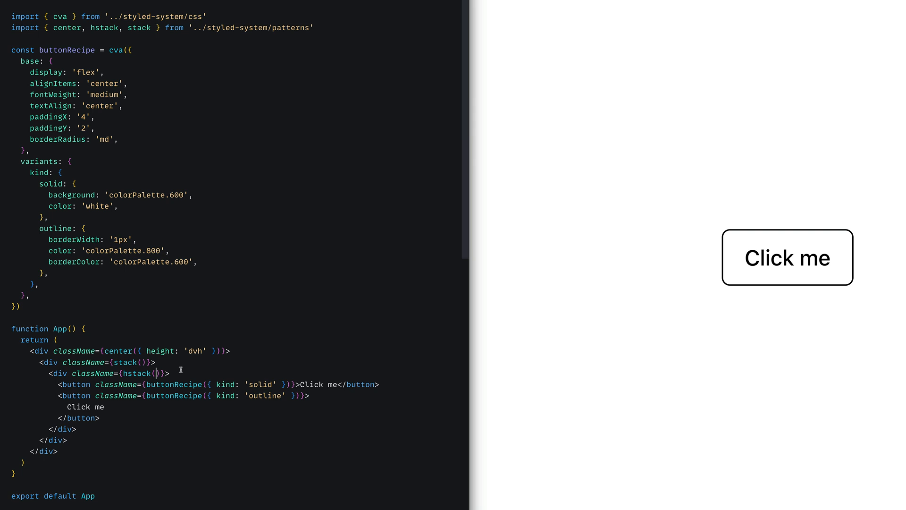
type("{c")
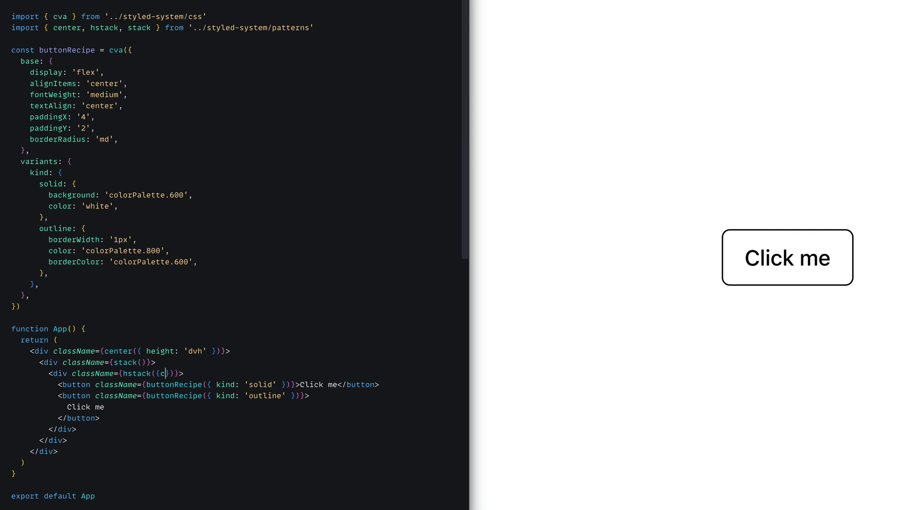
type("colorPalette:\"")
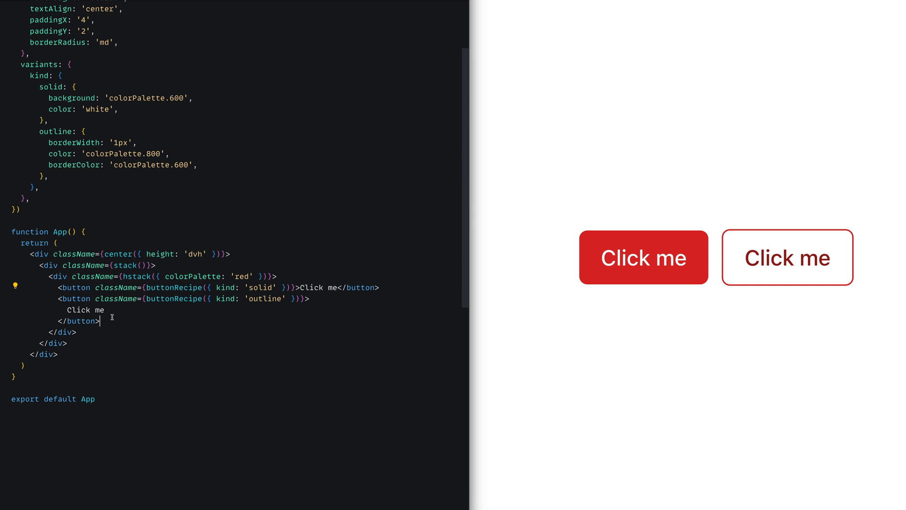
double_click(200, 276)
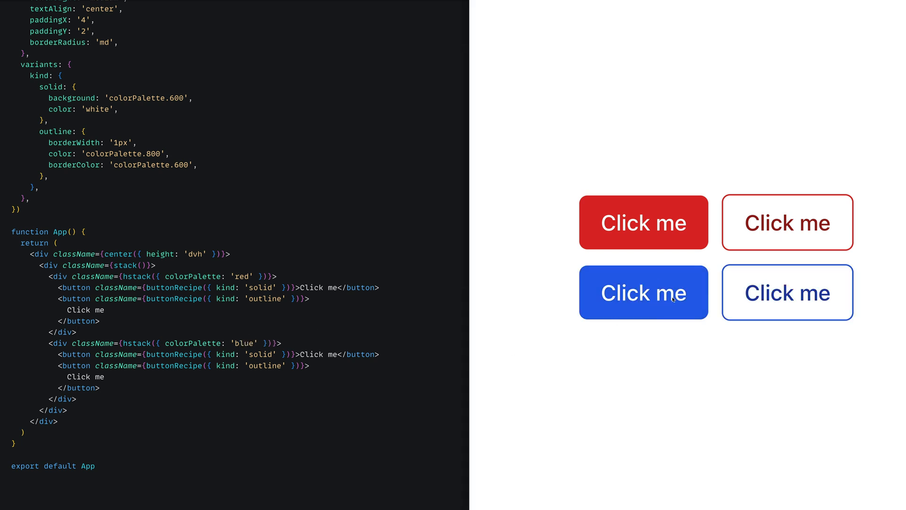
mouse_move(300, 251)
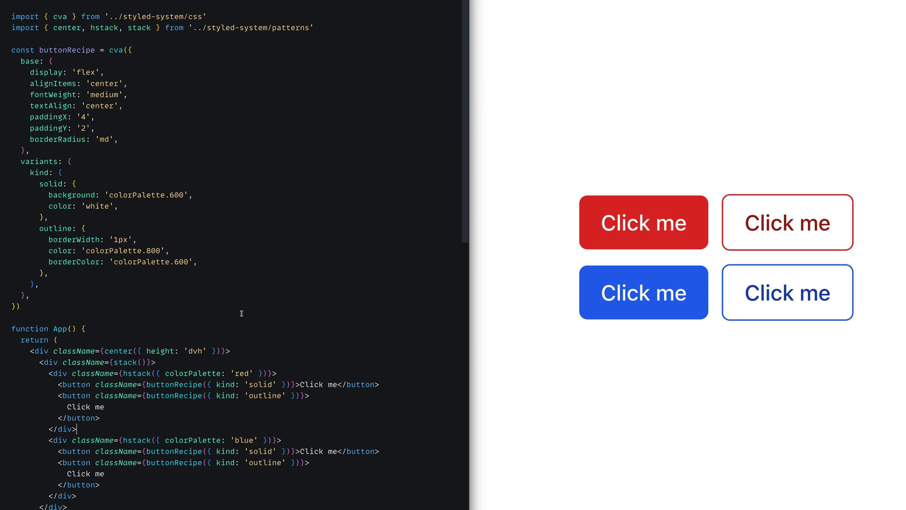
Duplicate the button row with blue and green colorPalettes, then open Panda's Virtual Color docs.
scroll("down", 3)
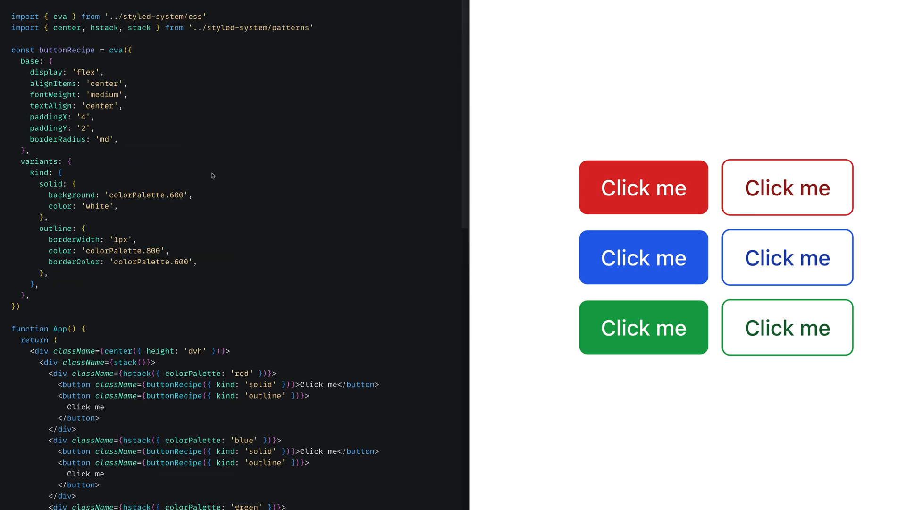
left_click(120, 206)
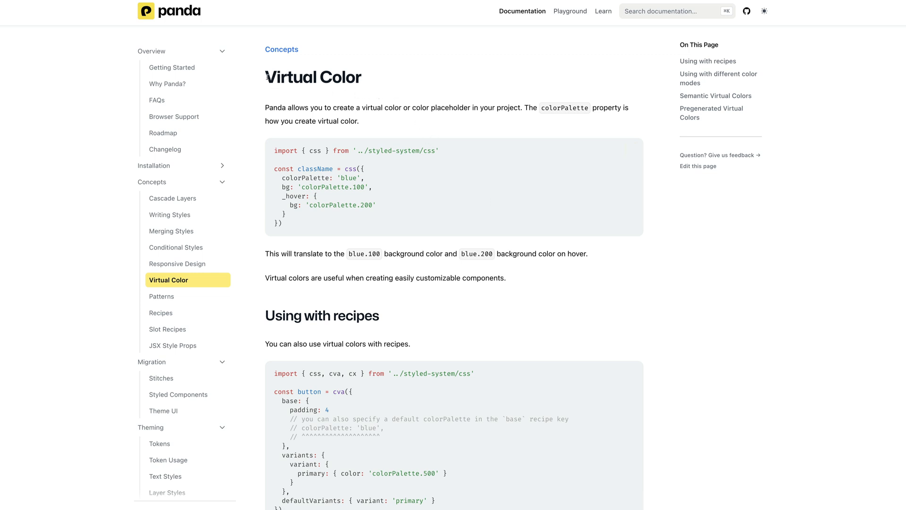
Scroll through the Virtual Color page's recipe, color mode and semantic virtual color examples.
scroll("down", 3)
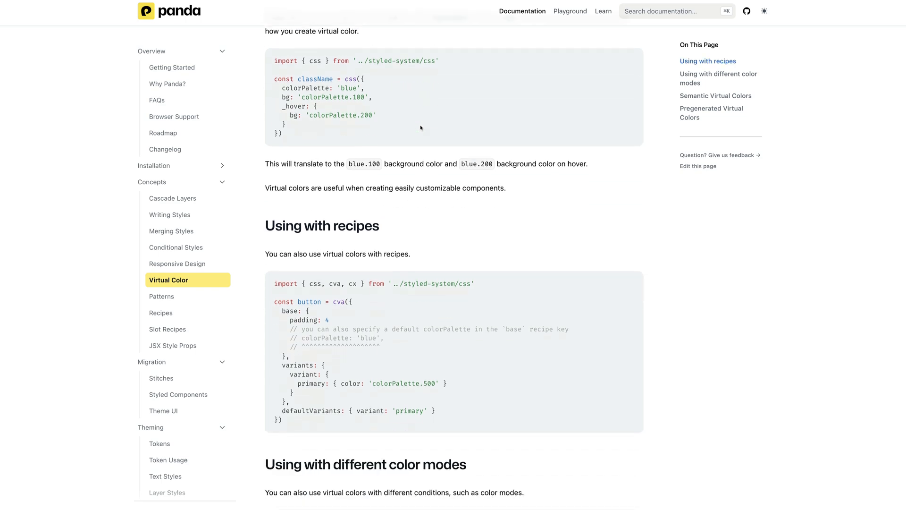
scroll("down", 3)
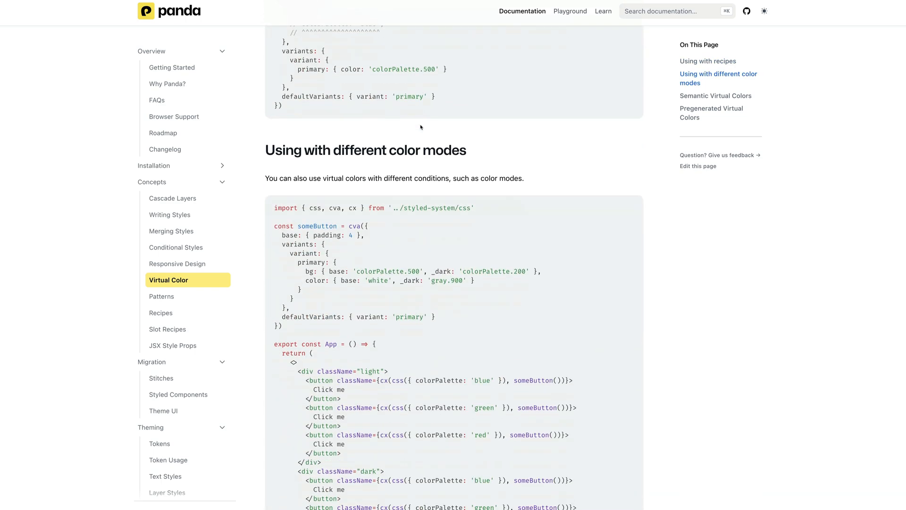
scroll("down", 3)
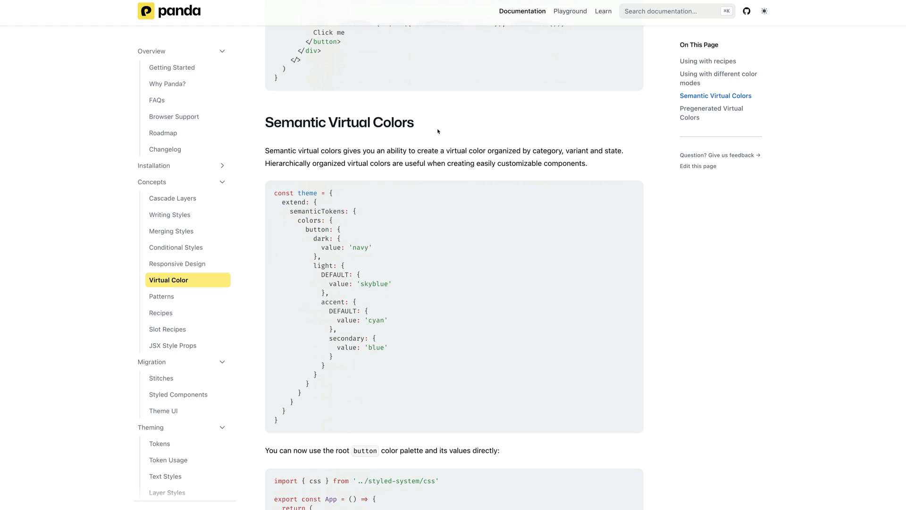
scroll("down", 3)
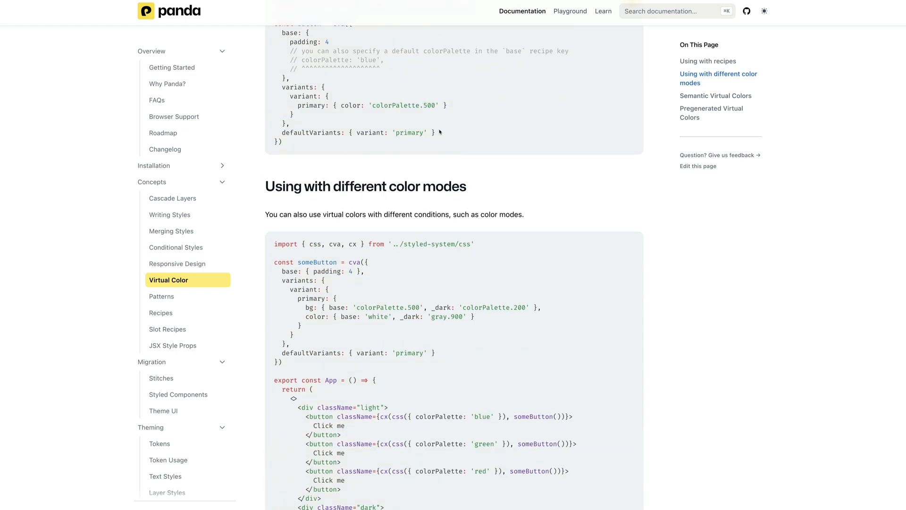